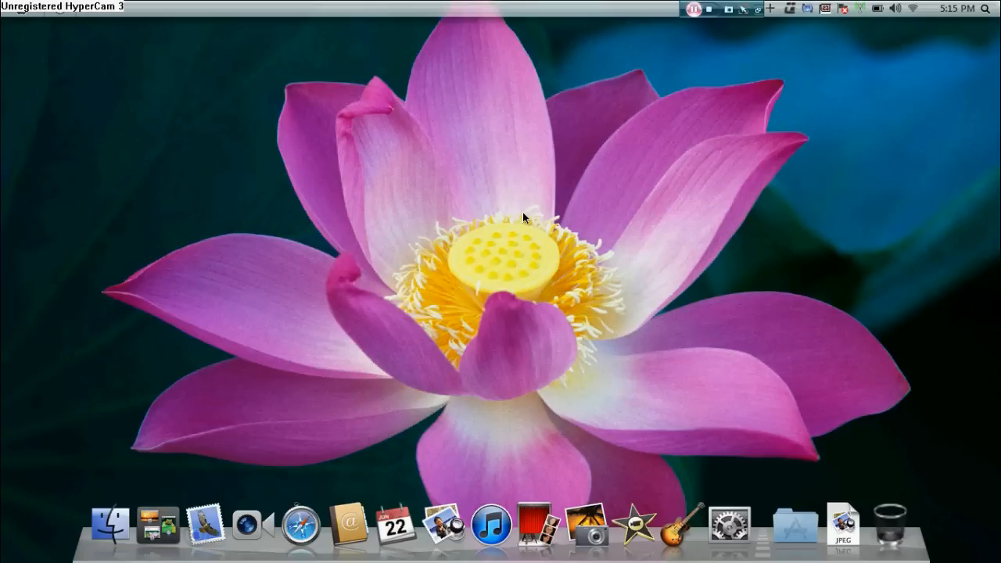
pyautogui.moveTo(492, 269)
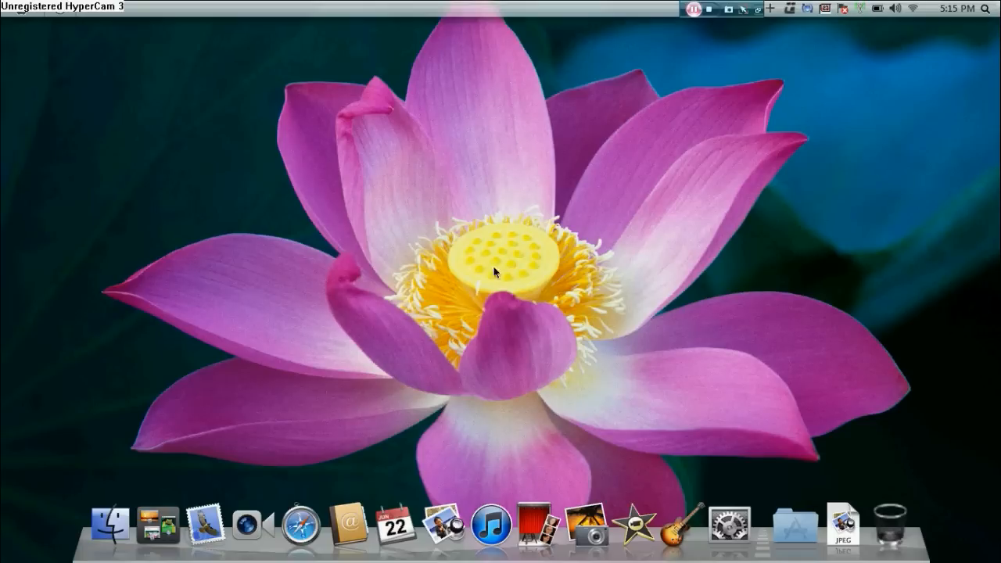
pyautogui.moveTo(179, 450)
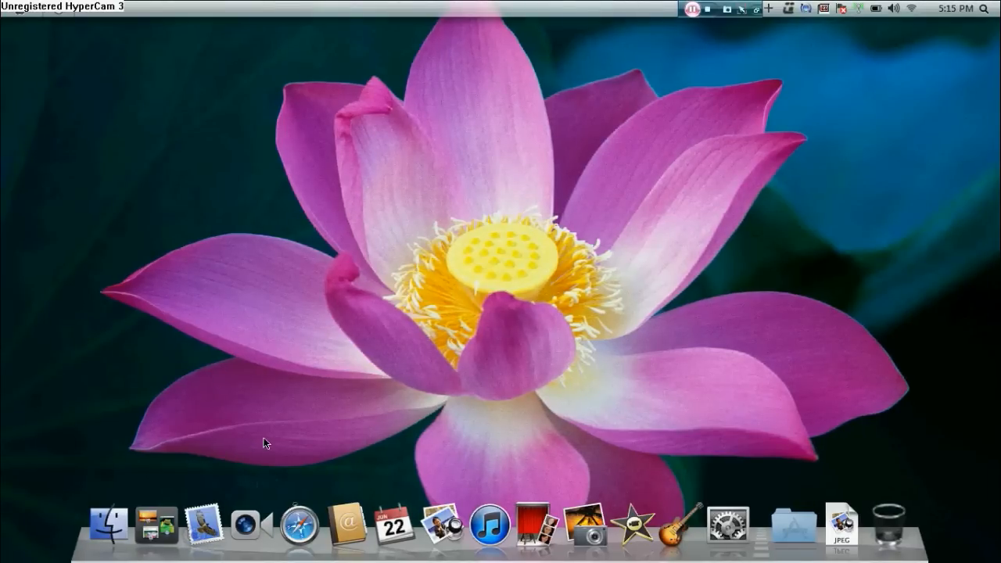
pyautogui.moveTo(728, 534)
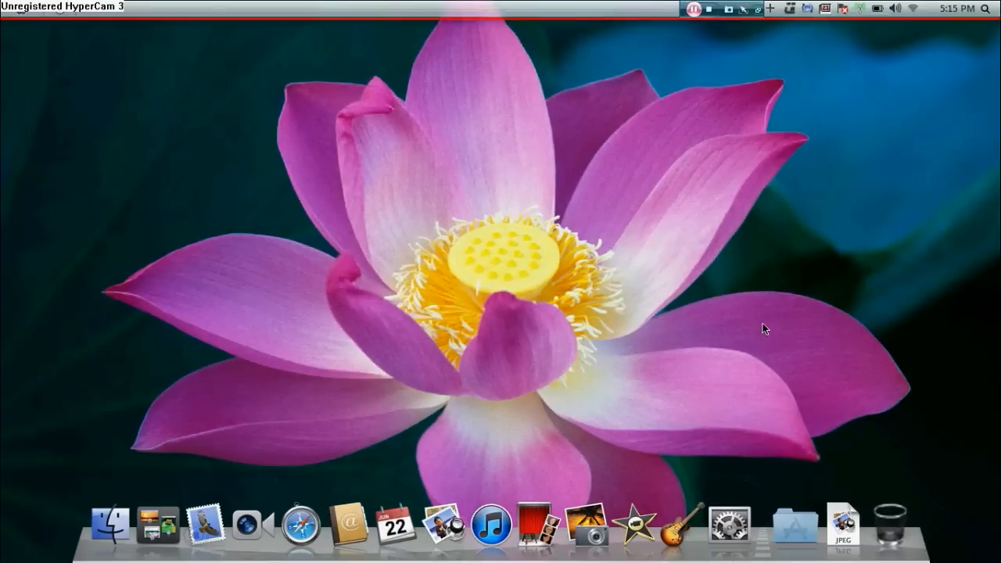
pyautogui.moveTo(840, 397)
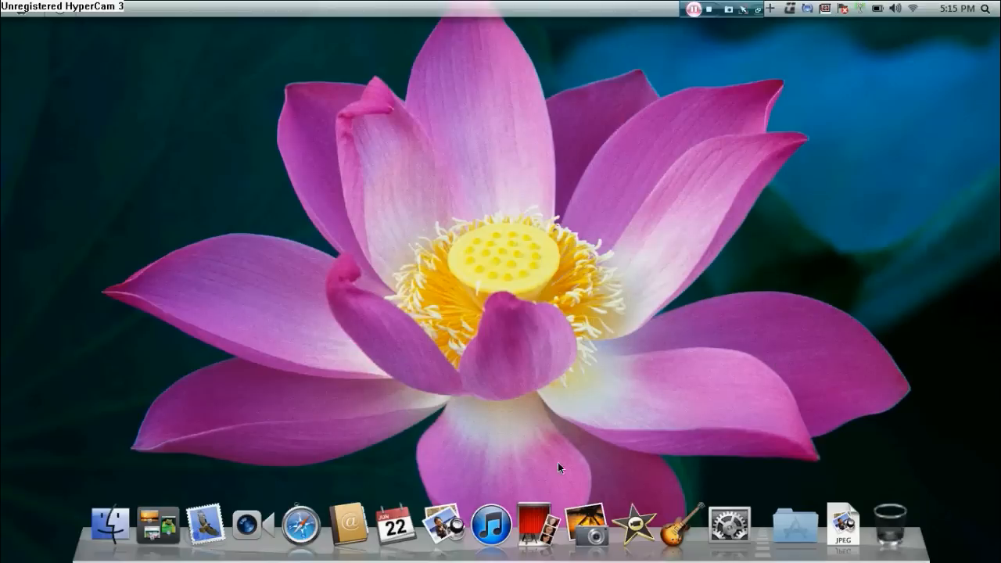
pyautogui.moveTo(791, 535)
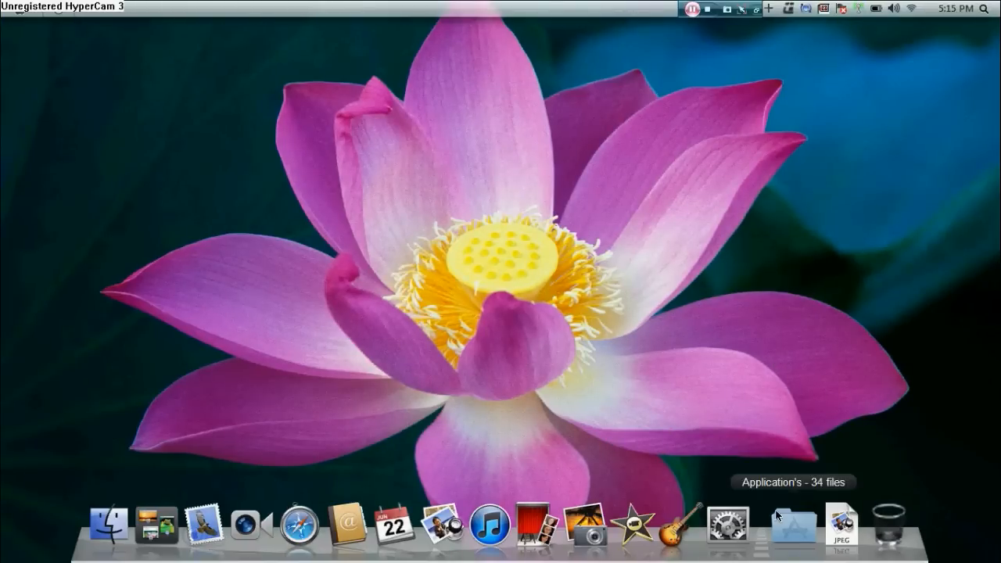
# Step: Launch Explorer at Libraries from the dock's Finder icon and select the Pictures library
pyautogui.click(789, 535)
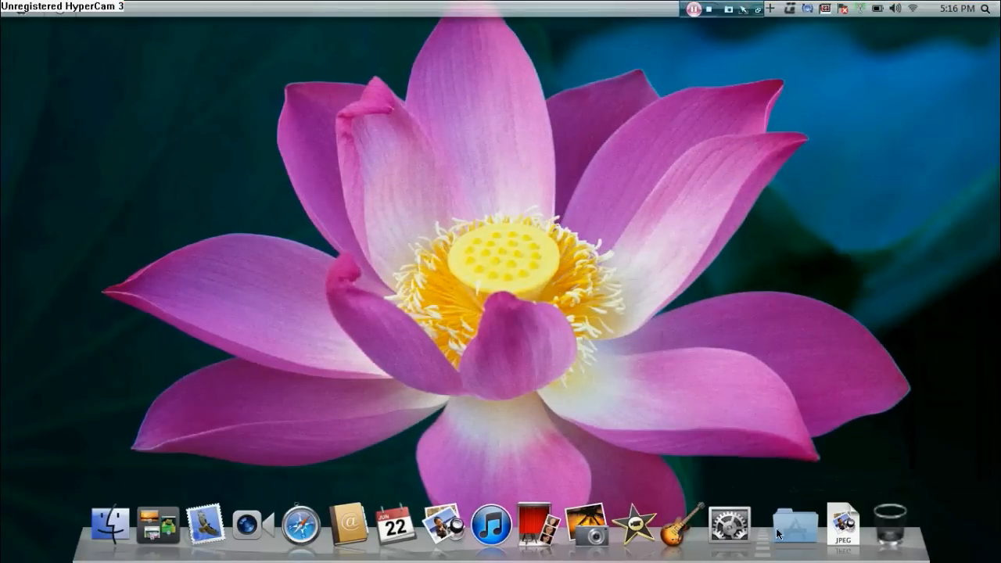
pyautogui.click(797, 529)
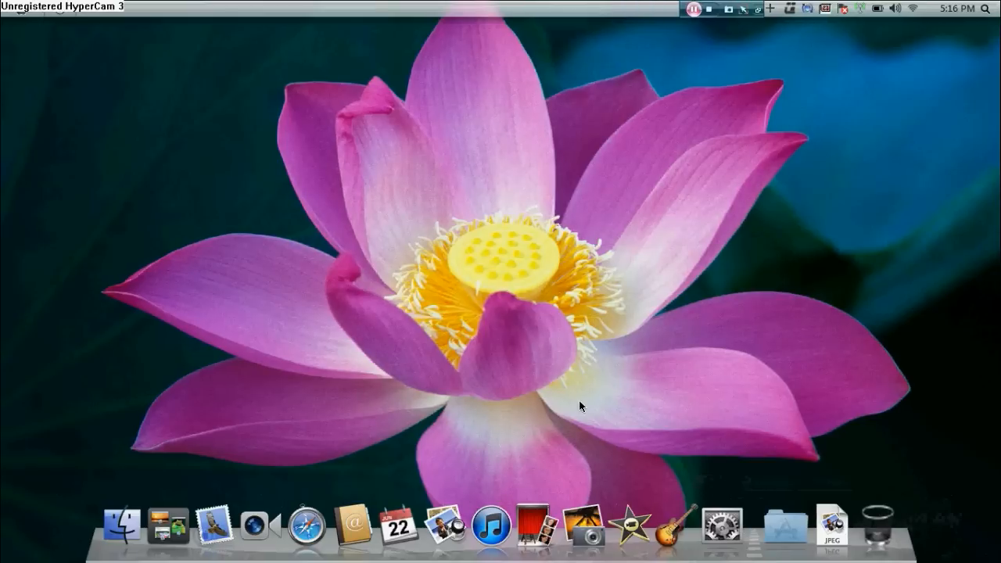
pyautogui.moveTo(119, 523)
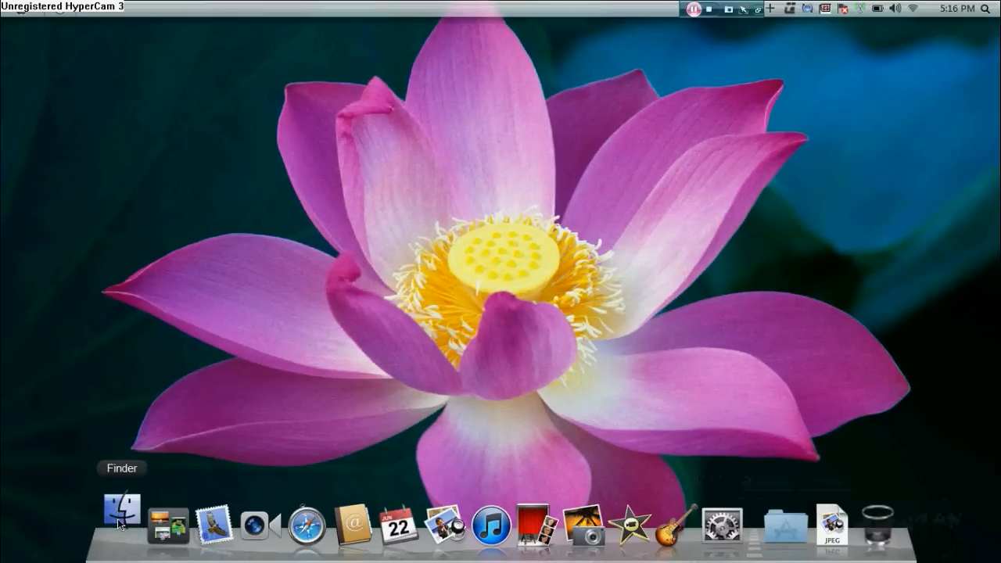
pyautogui.click(119, 519)
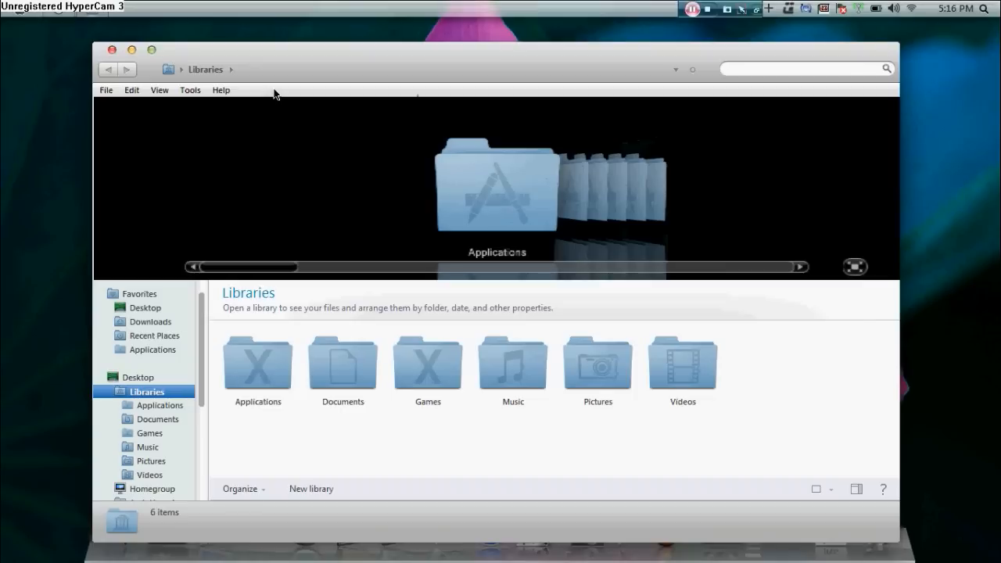
pyautogui.moveTo(309, 96)
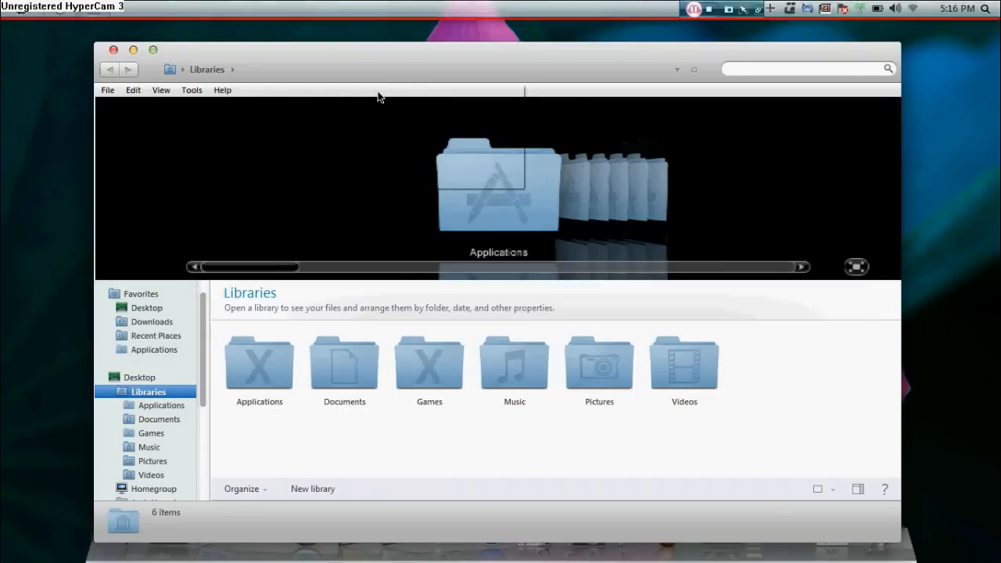
pyautogui.moveTo(254, 164)
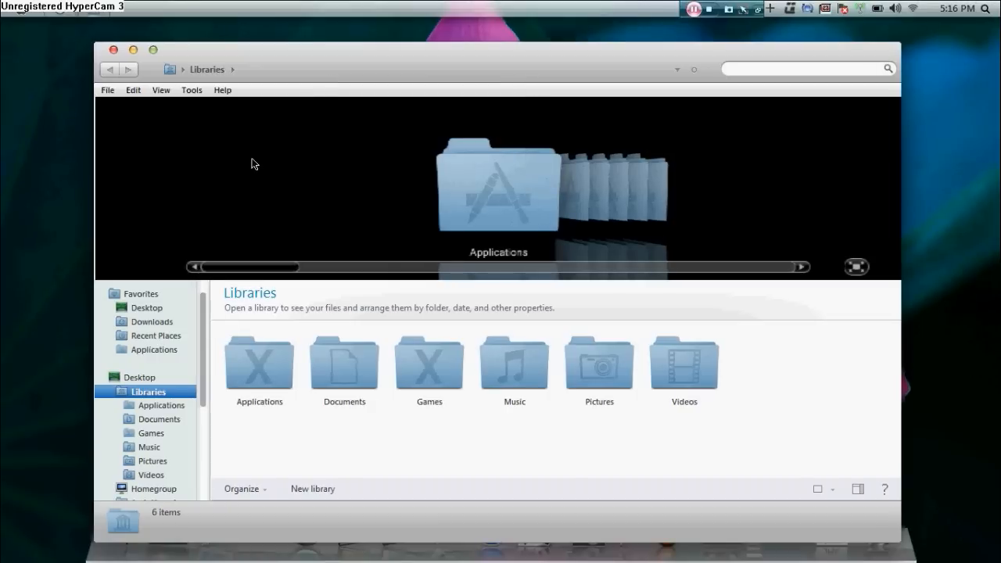
pyautogui.moveTo(188, 212)
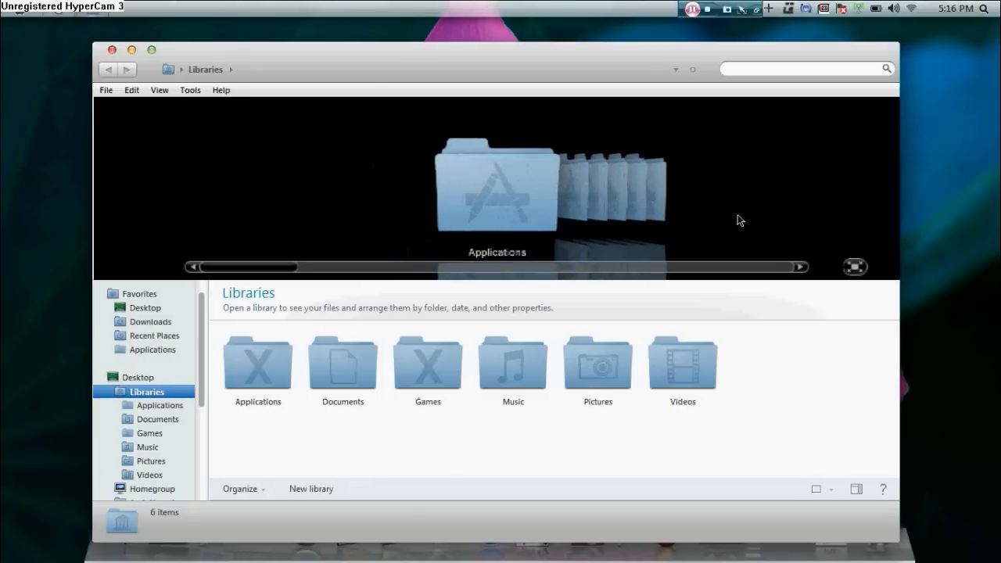
pyautogui.click(597, 368)
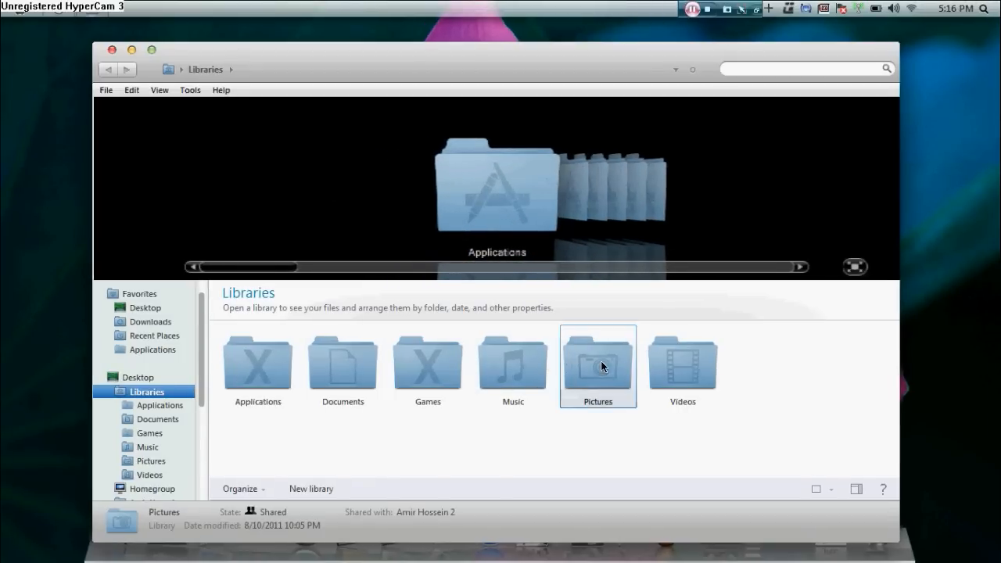
pyautogui.doubleClick(597, 365)
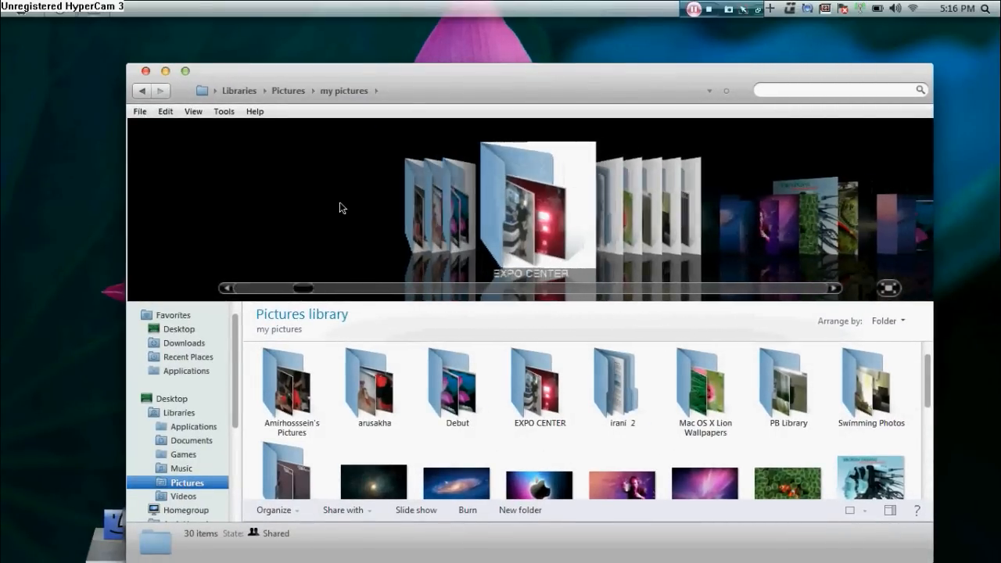
pyautogui.moveTo(304, 287); pyautogui.dragTo(344, 288)
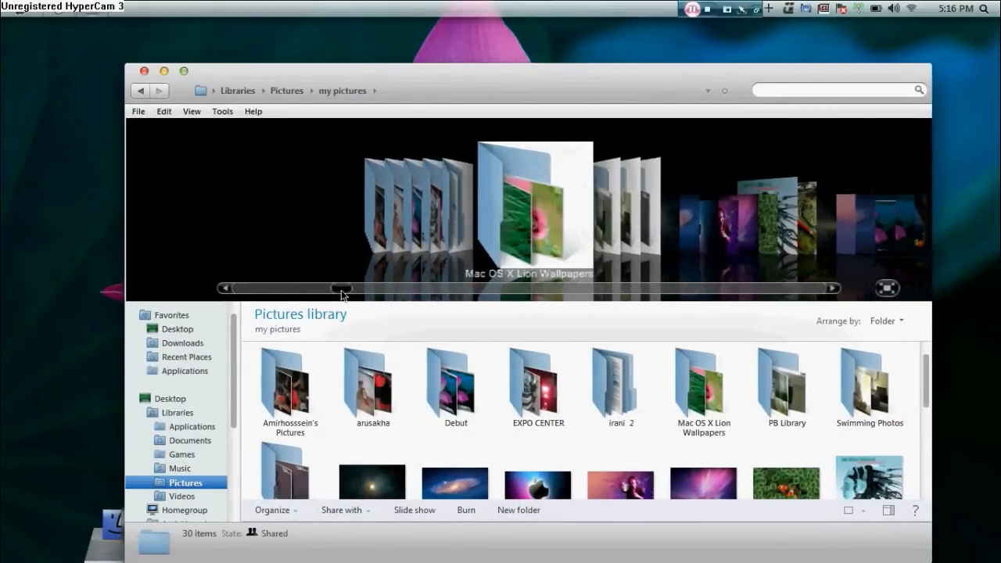
pyautogui.moveTo(343, 287); pyautogui.dragTo(406, 287)
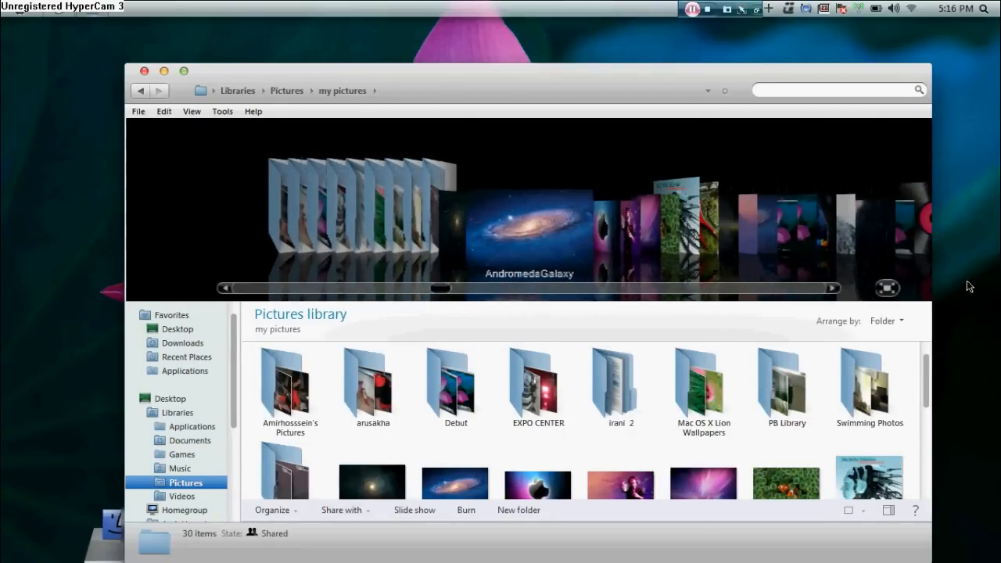
pyautogui.click(888, 288)
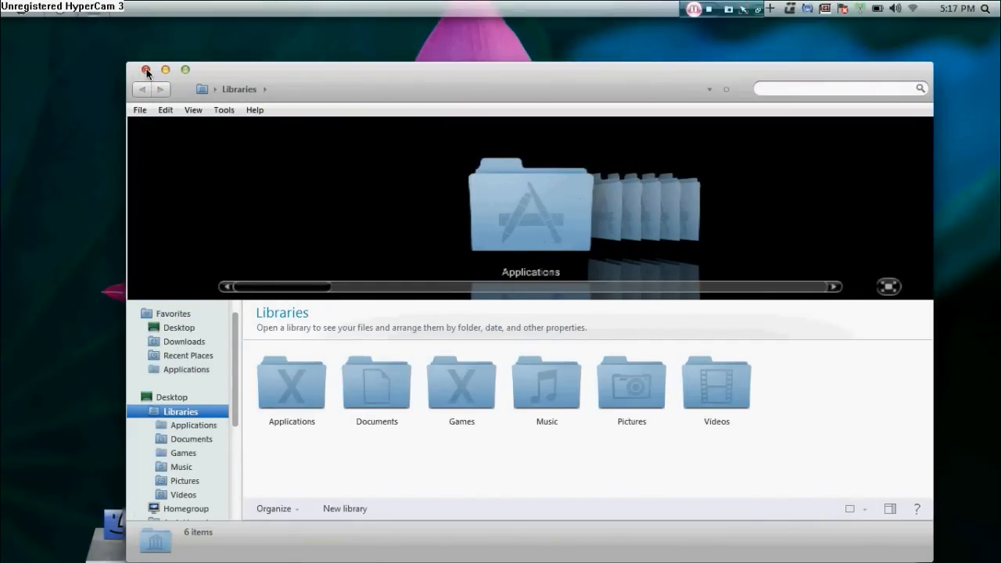
pyautogui.click(147, 69)
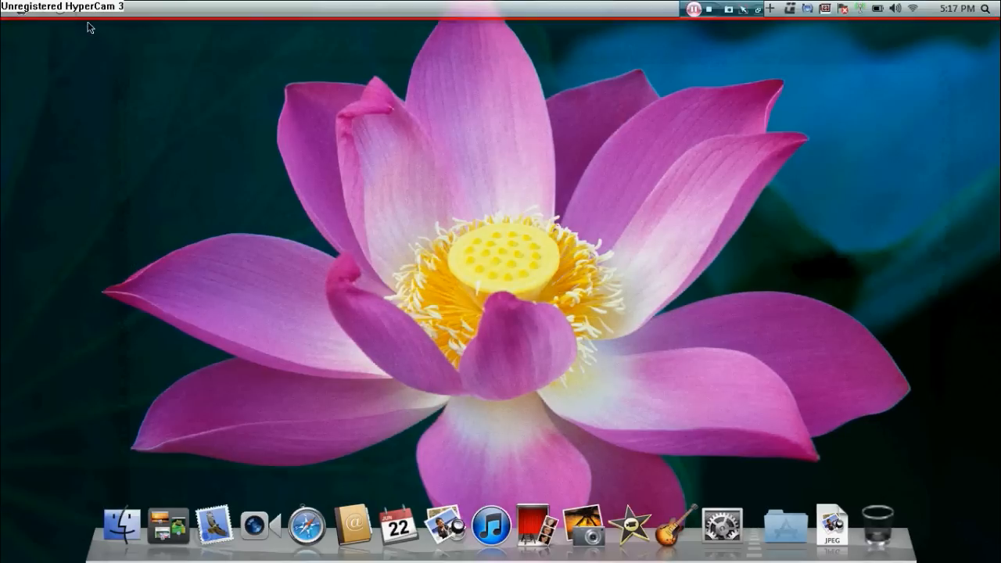
pyautogui.click(303, 530)
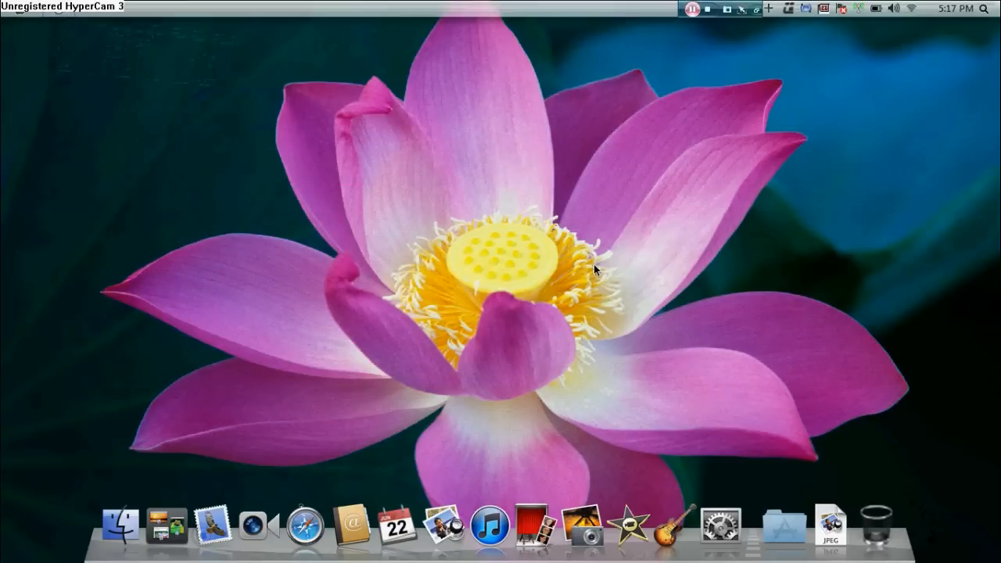
pyautogui.moveTo(122, 531)
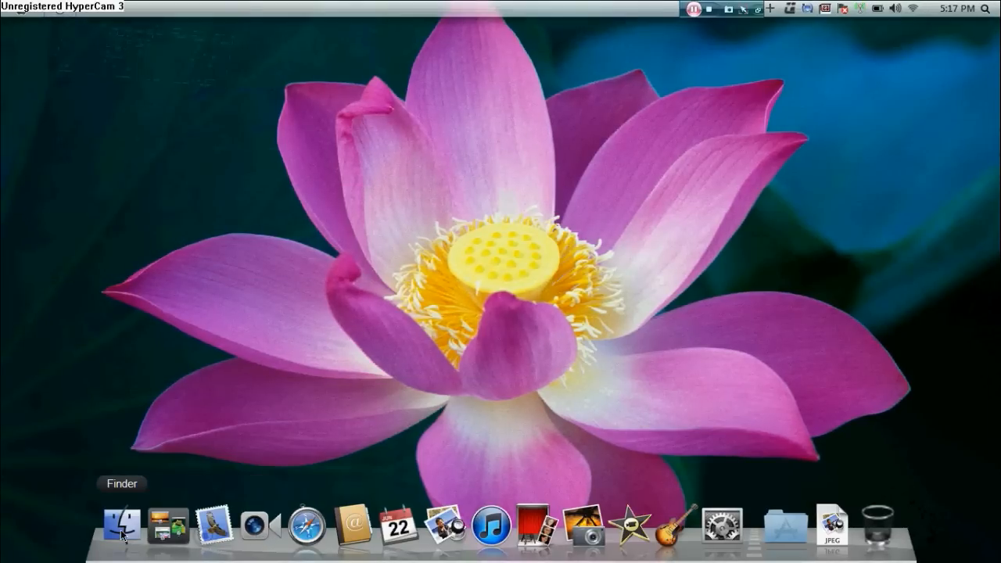
pyautogui.moveTo(725, 538)
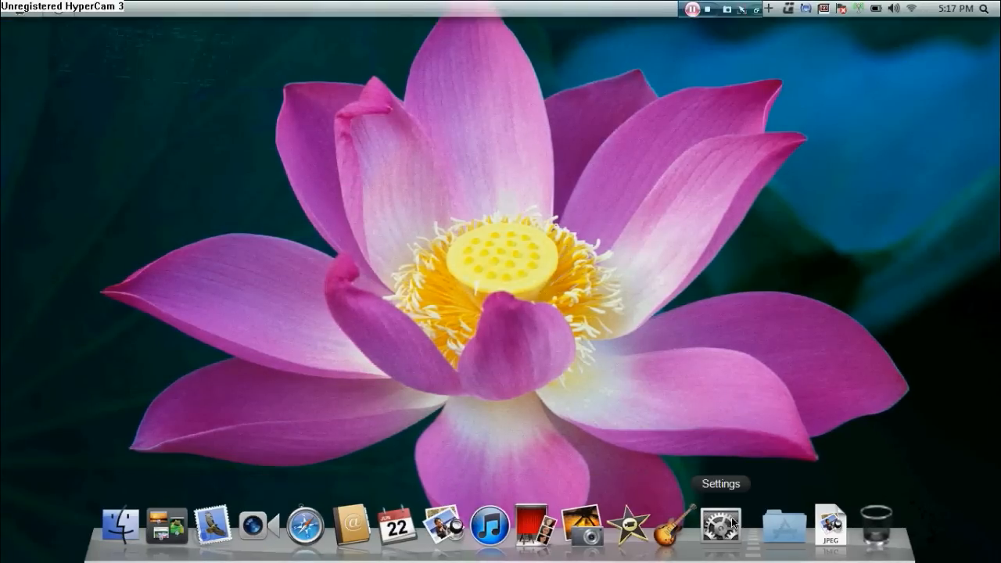
pyautogui.moveTo(682, 521)
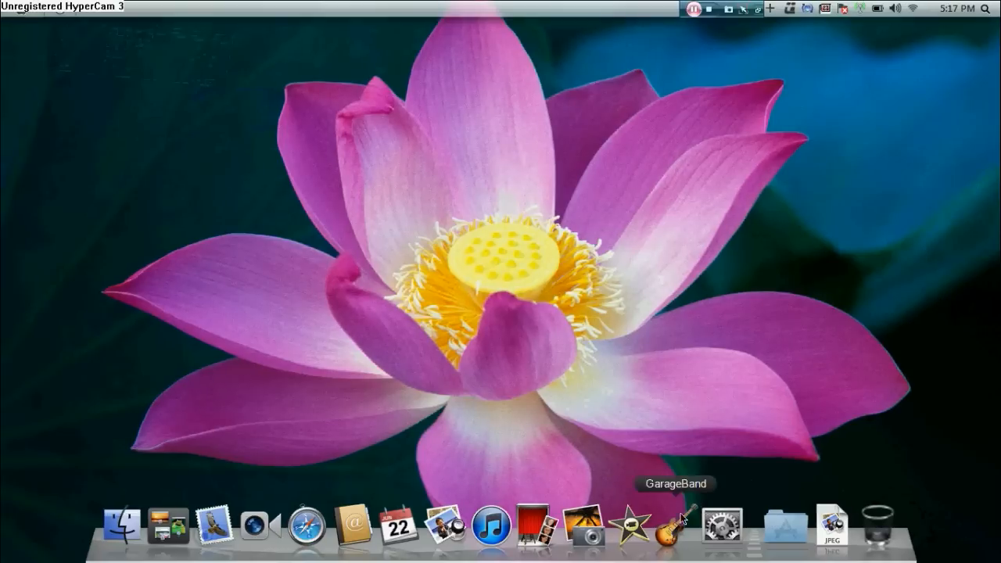
pyautogui.moveTo(691, 179)
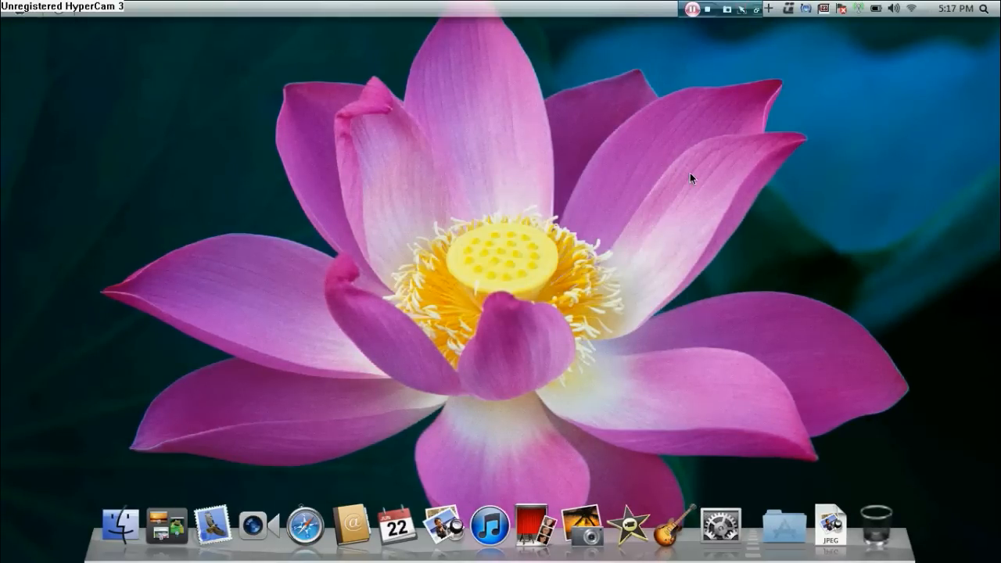
pyautogui.moveTo(735, 219)
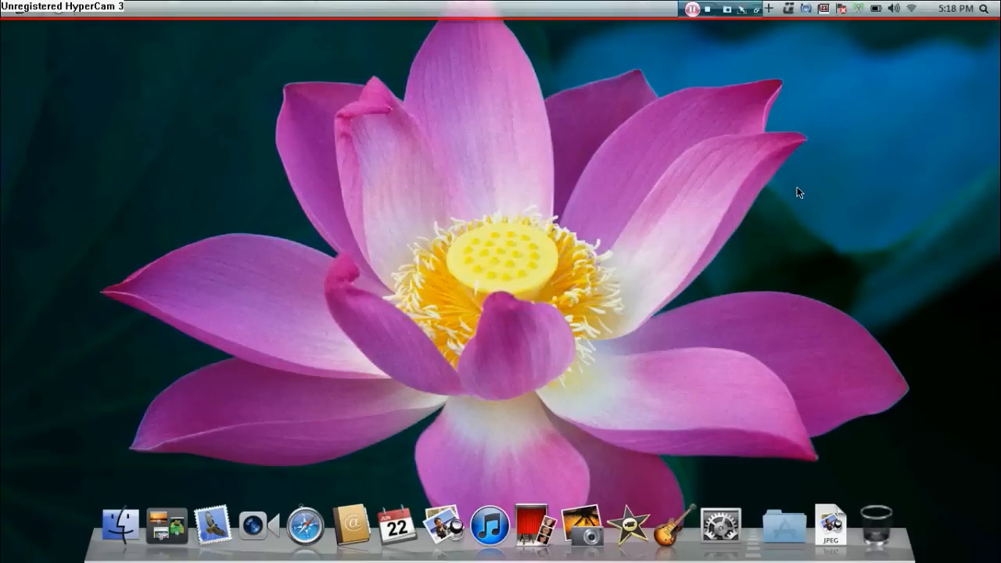
pyautogui.moveTo(332, 315)
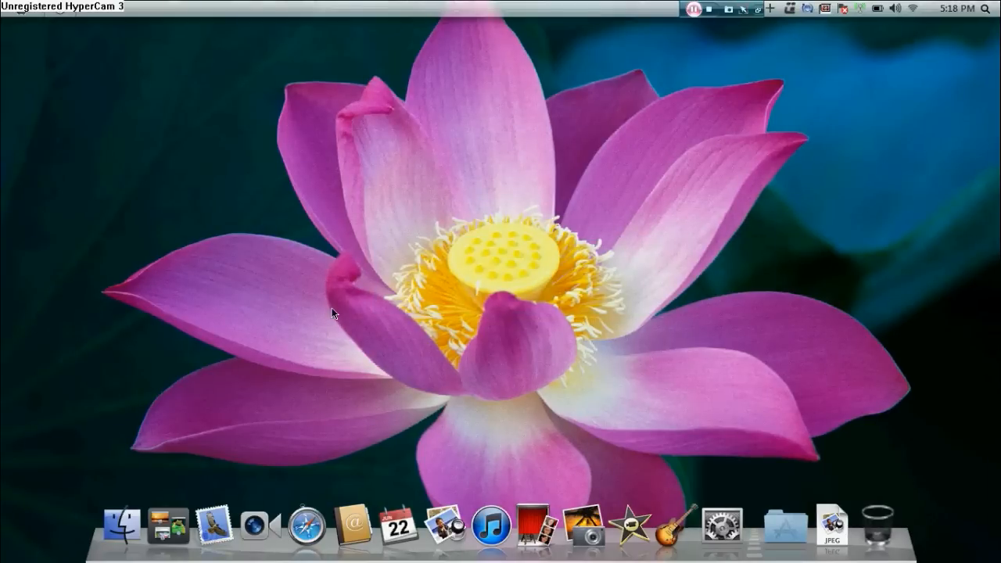
pyautogui.moveTo(677, 40)
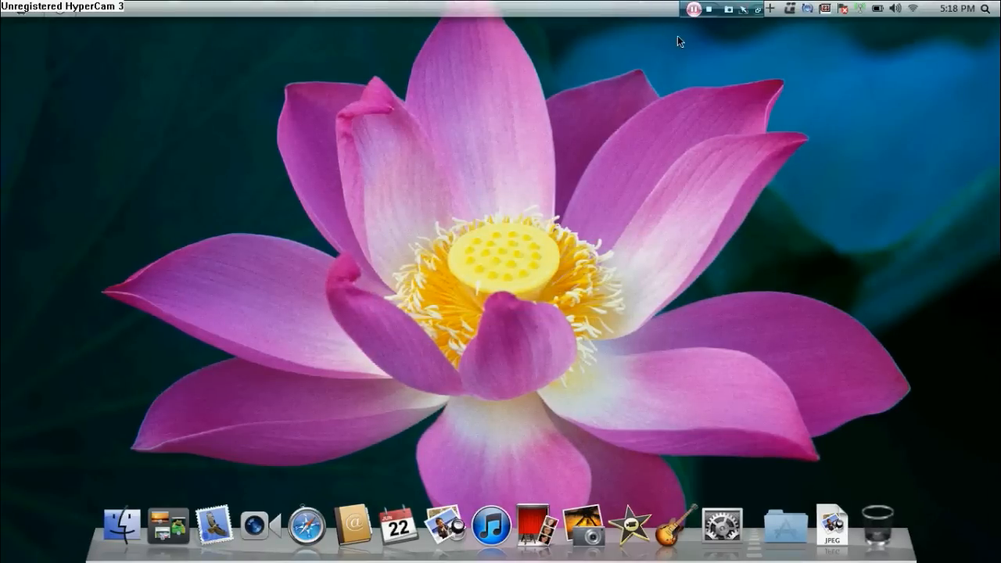
pyautogui.moveTo(788, 532)
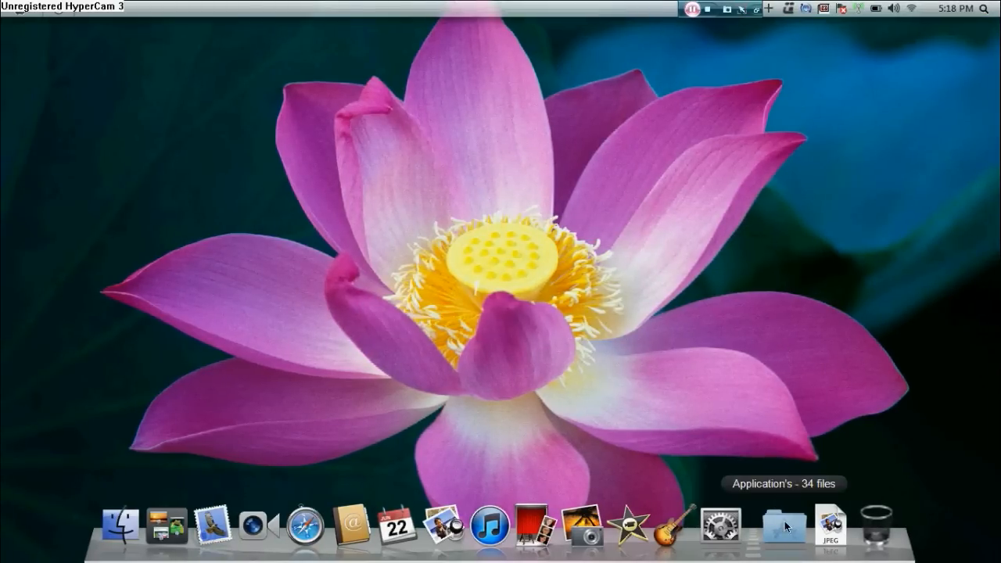
pyautogui.click(785, 532)
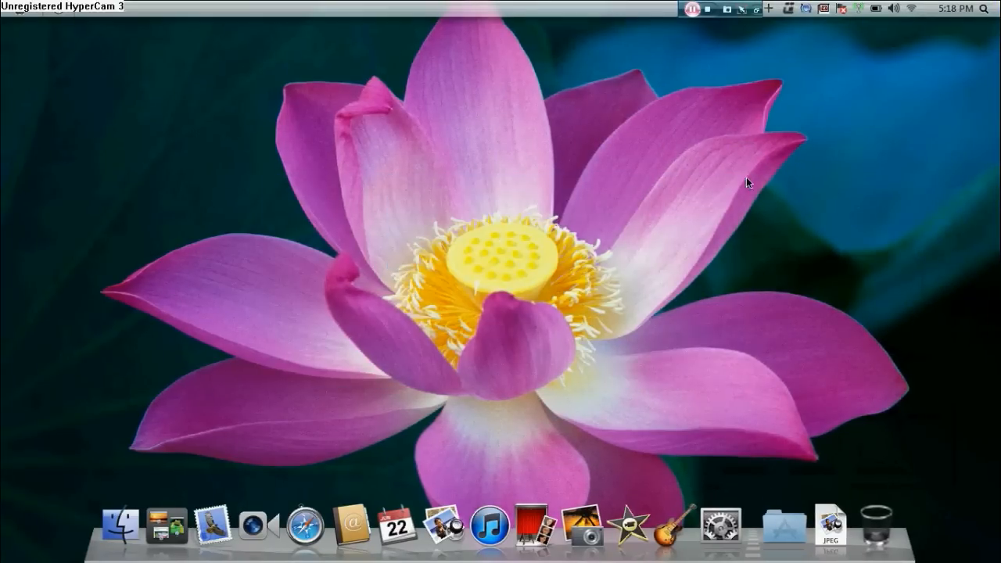
pyautogui.moveTo(463, 276)
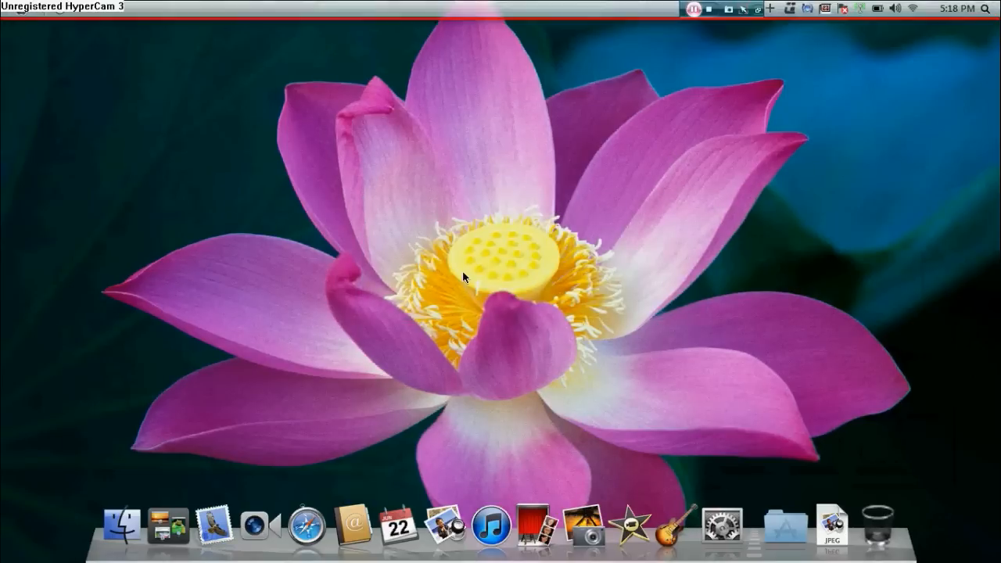
pyautogui.moveTo(433, 540)
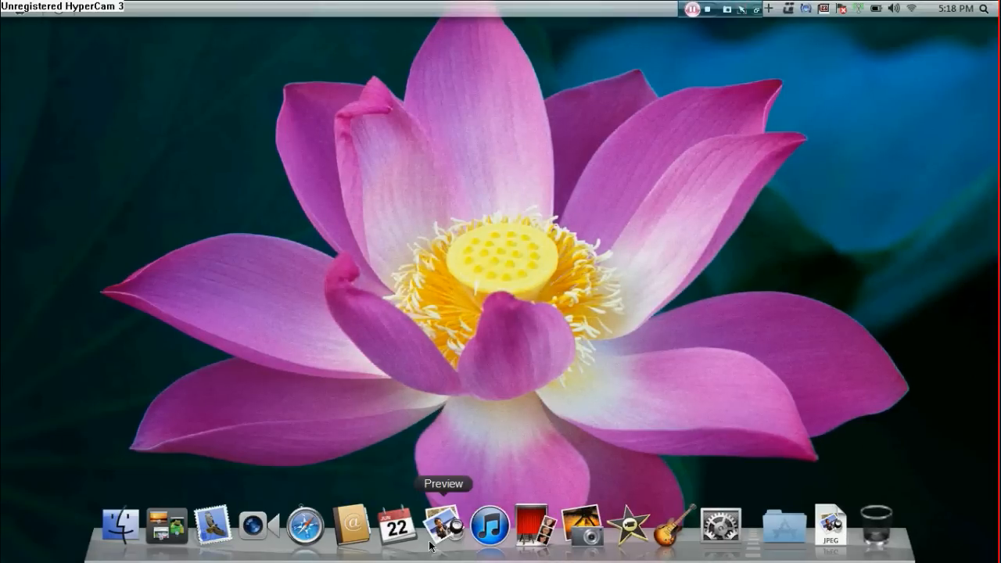
pyautogui.moveTo(529, 226)
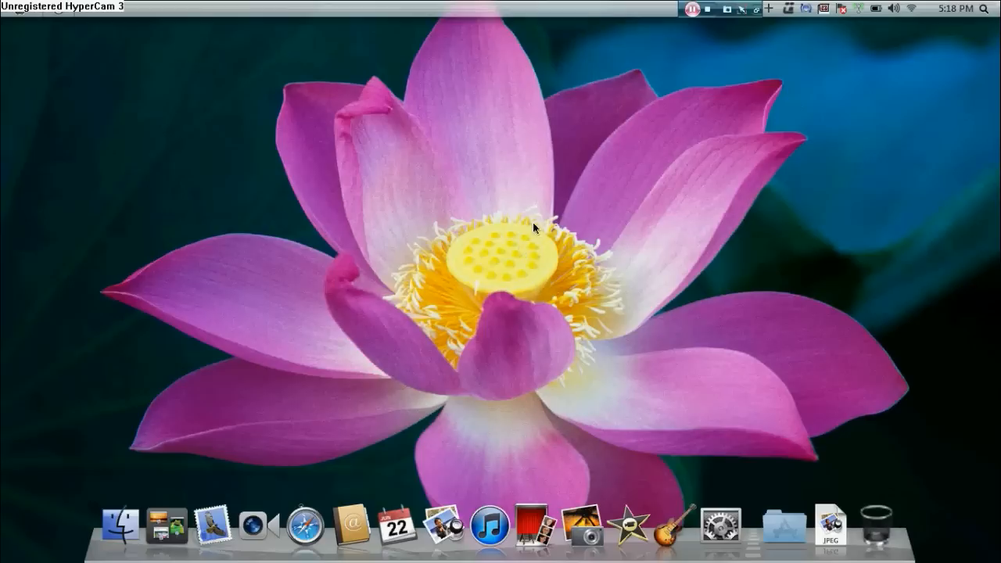
pyautogui.moveTo(613, 86)
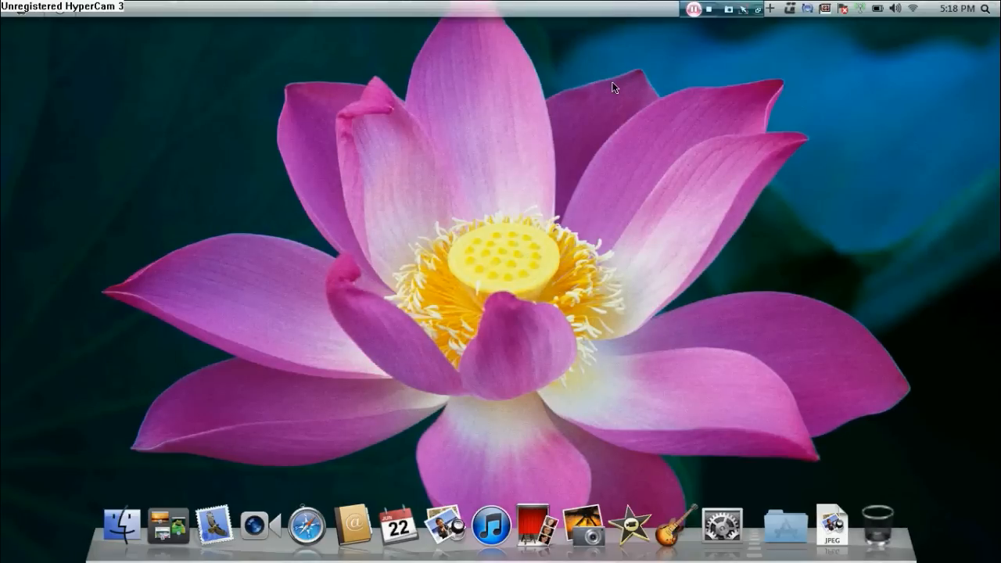
pyautogui.moveTo(38, 19)
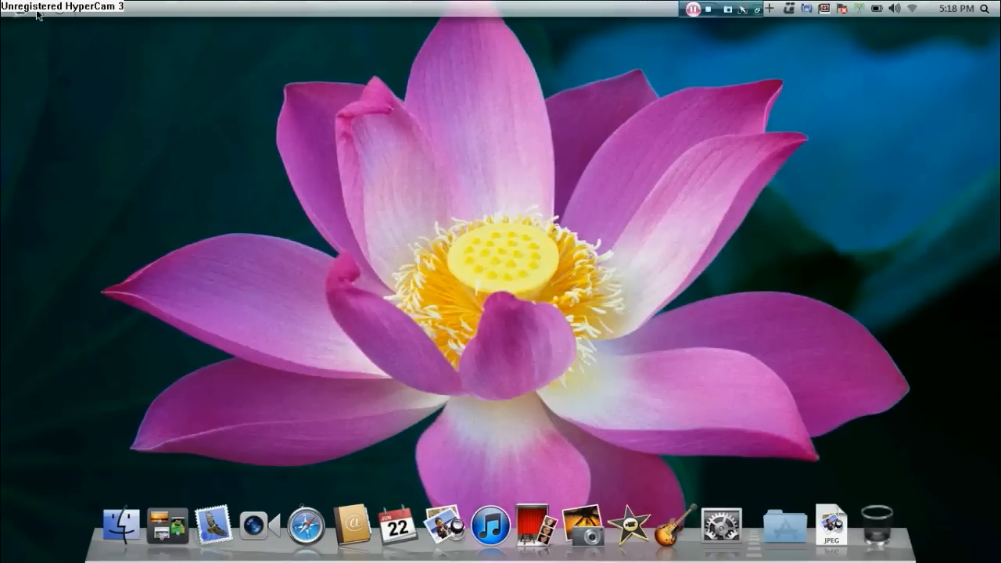
pyautogui.moveTo(749, 71)
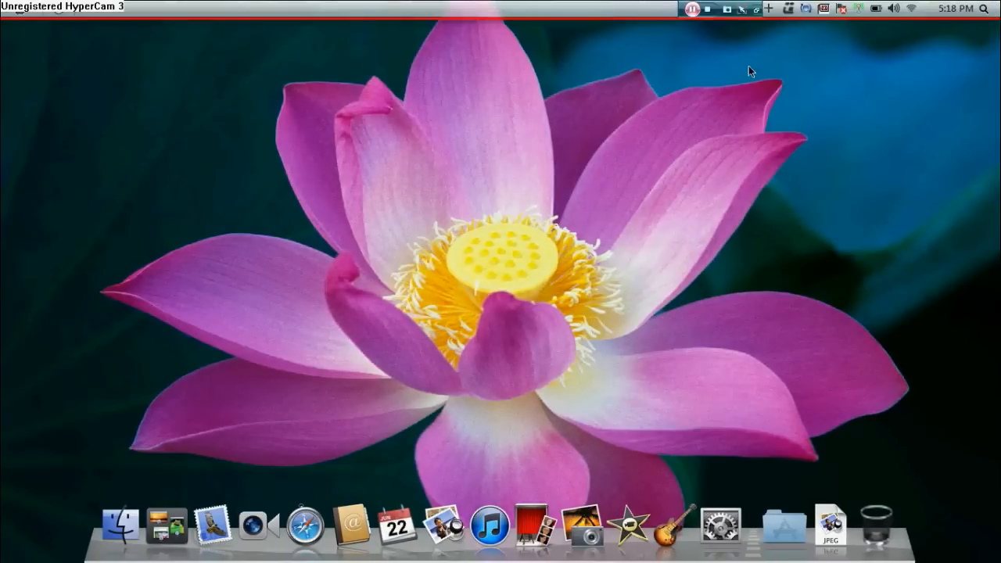
pyautogui.moveTo(677, 95)
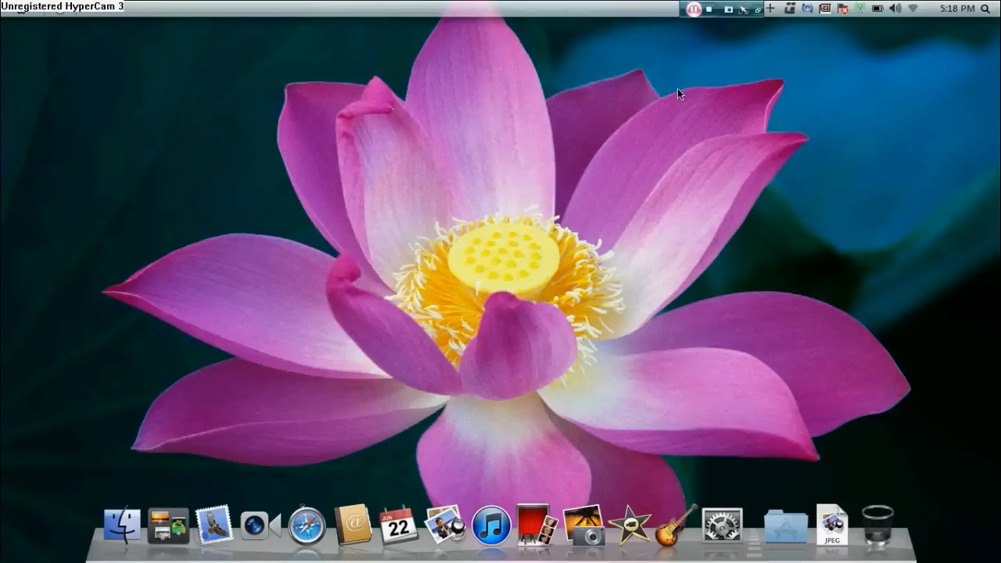
pyautogui.moveTo(665, 525)
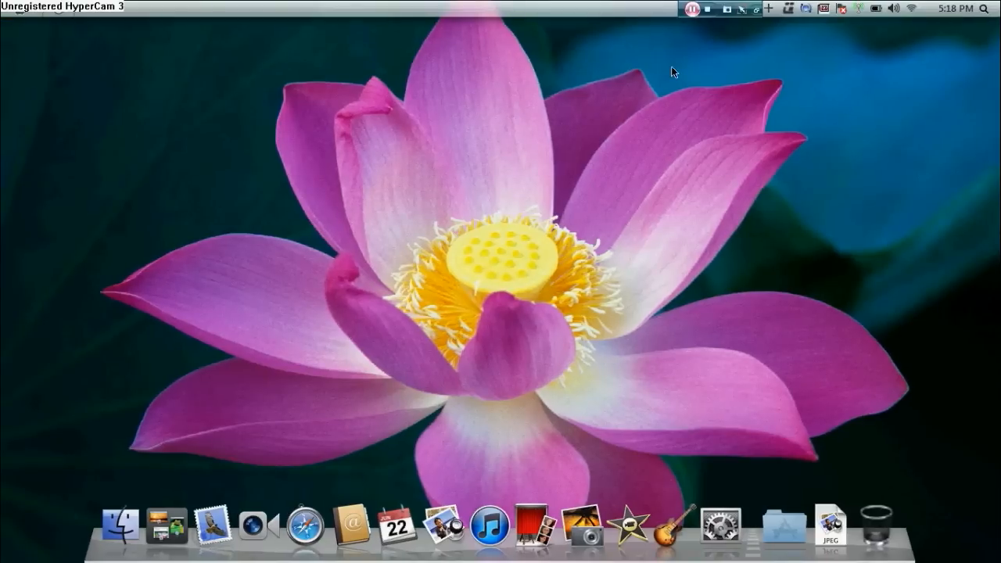
pyautogui.moveTo(763, 23)
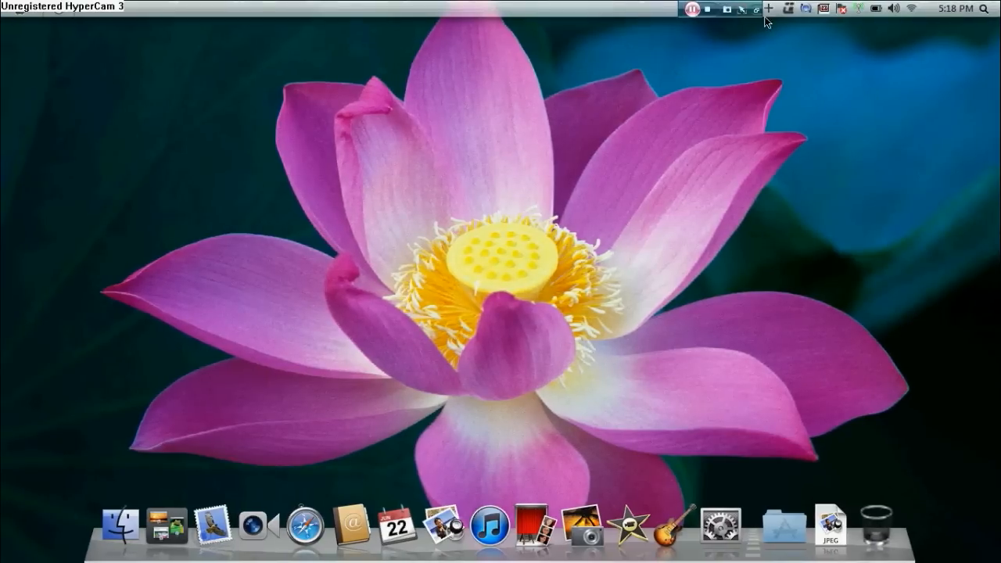